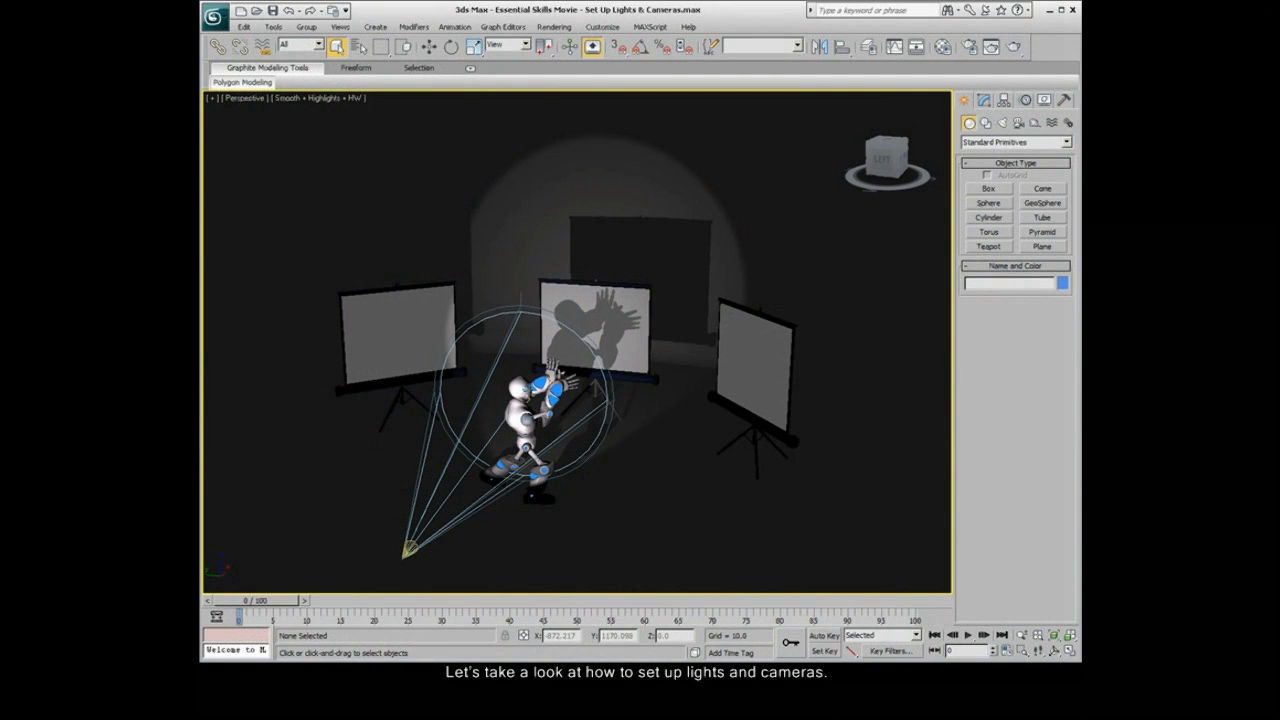
{"action": "mouse_move", "coordinate": [363, 530]}
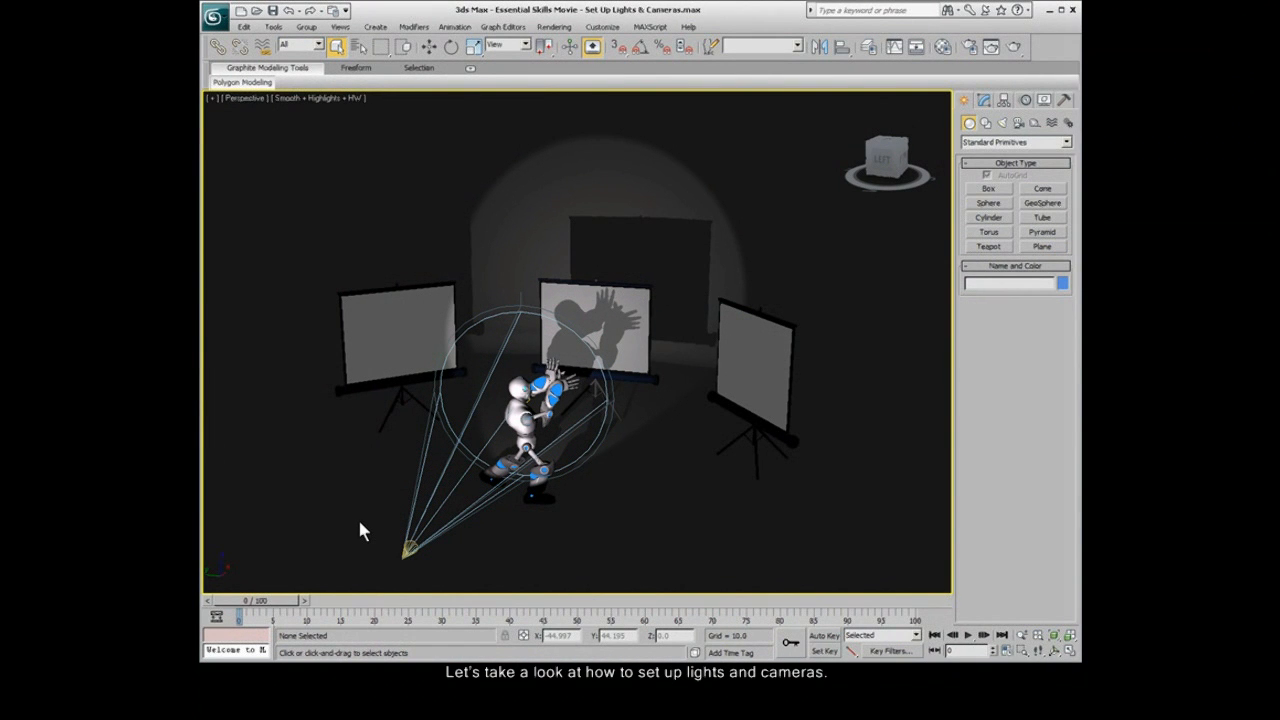
Reposition the existing spotlight to the robot's left, in front of it.
{"action": "left_click", "coordinate": [400, 550]}
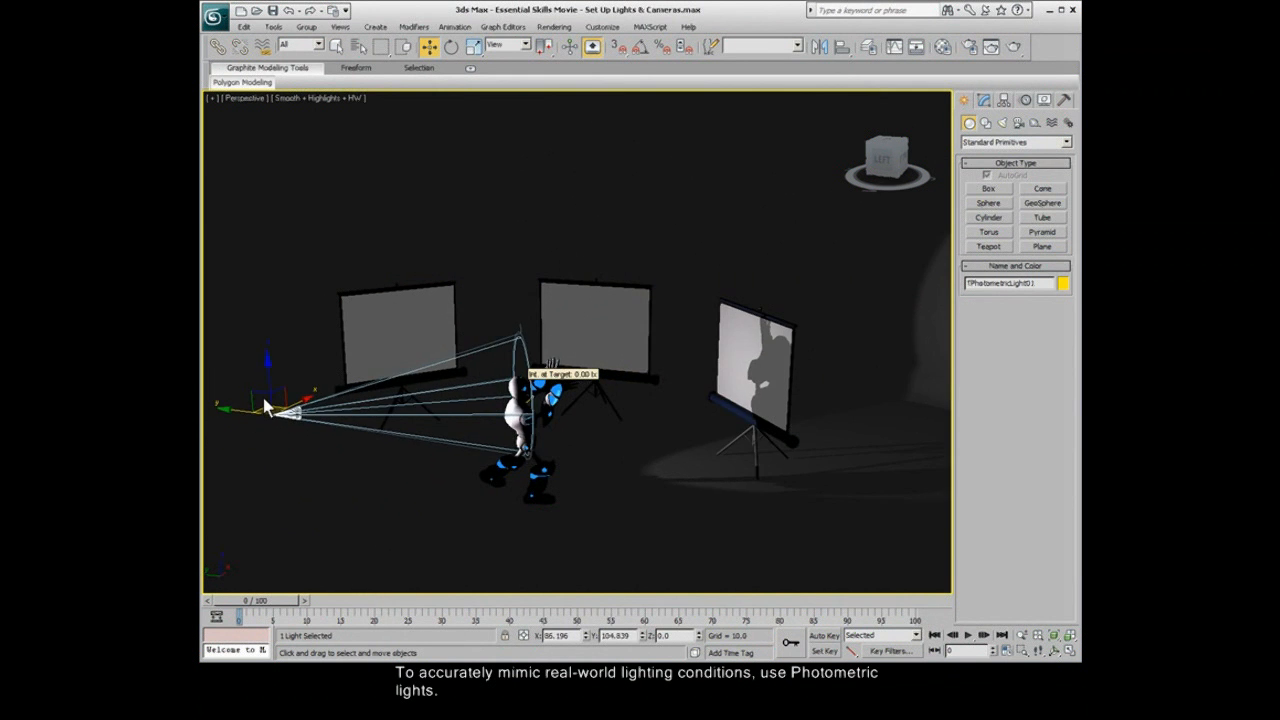
{"action": "left_click_drag", "start_coordinate": [285, 410], "coordinate": [765, 570]}
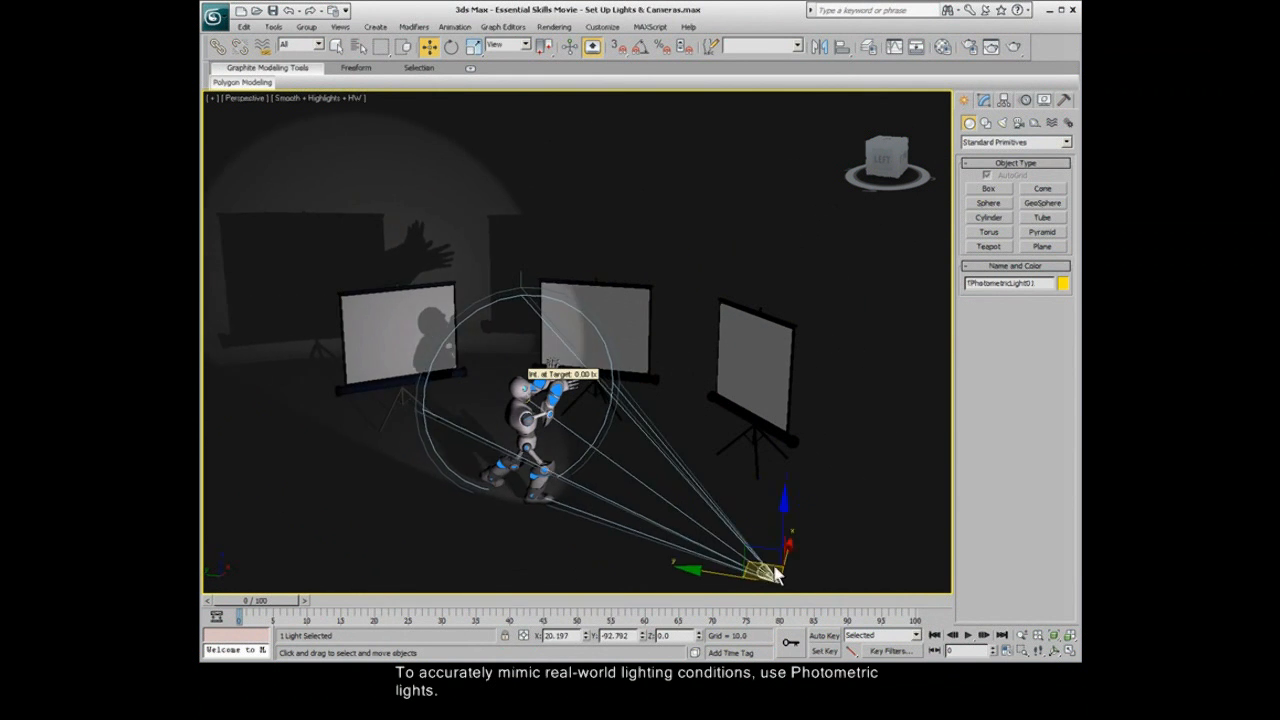
{"action": "left_click_drag", "start_coordinate": [770, 570], "coordinate": [720, 585]}
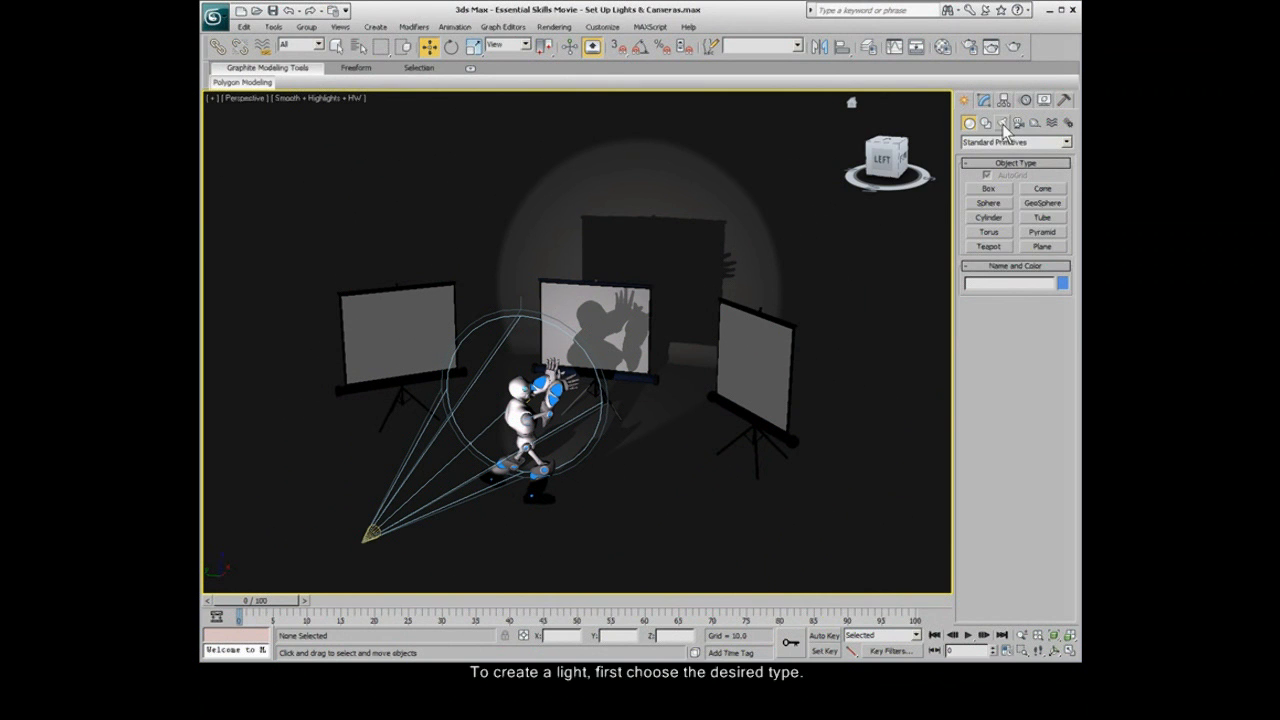
Place a photometric Free Light on the floor to the right of the robot.
{"action": "left_click", "coordinate": [1001, 123]}
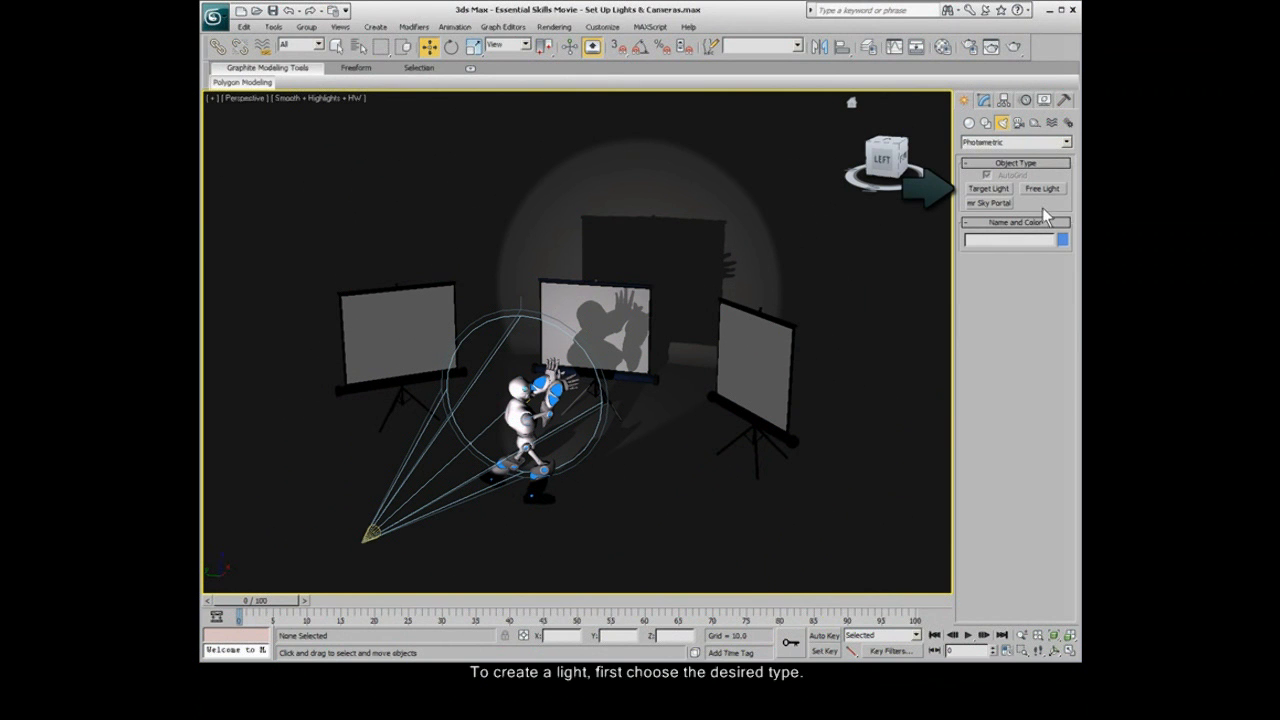
{"action": "left_click", "coordinate": [1042, 189]}
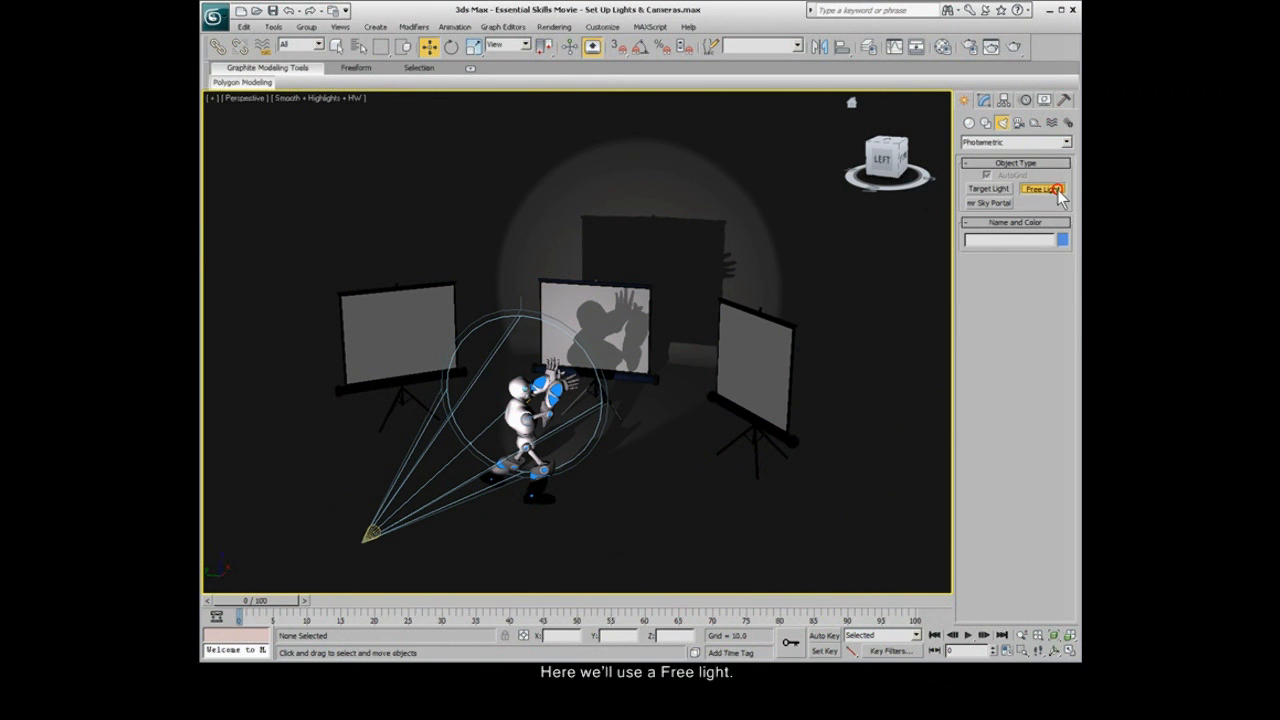
{"action": "left_click", "coordinate": [1042, 189]}
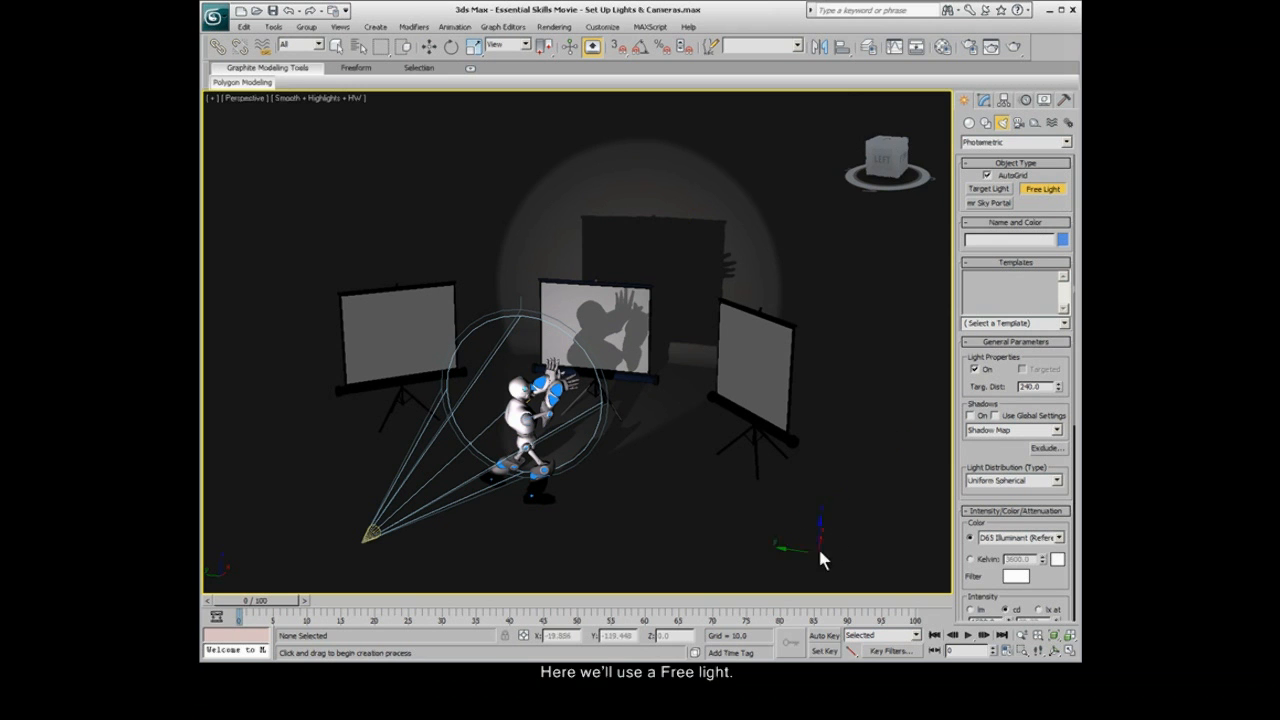
{"action": "mouse_move", "coordinate": [658, 530]}
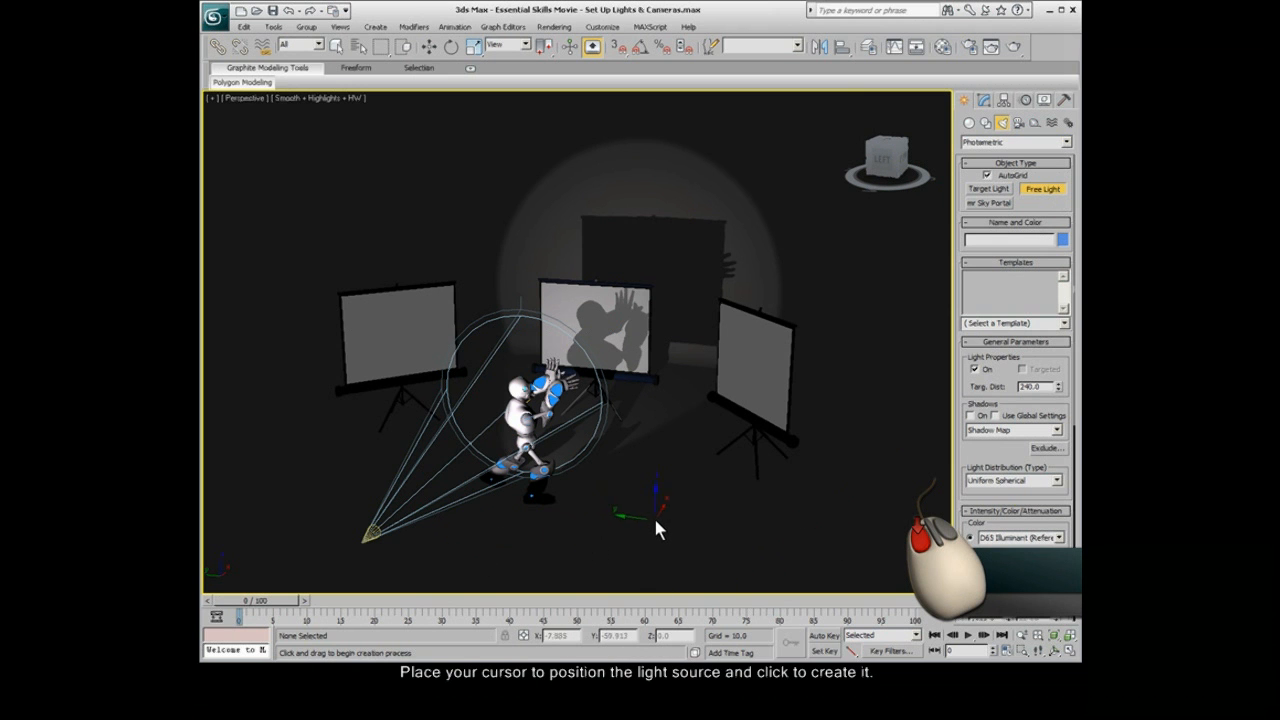
{"action": "left_click", "coordinate": [658, 519]}
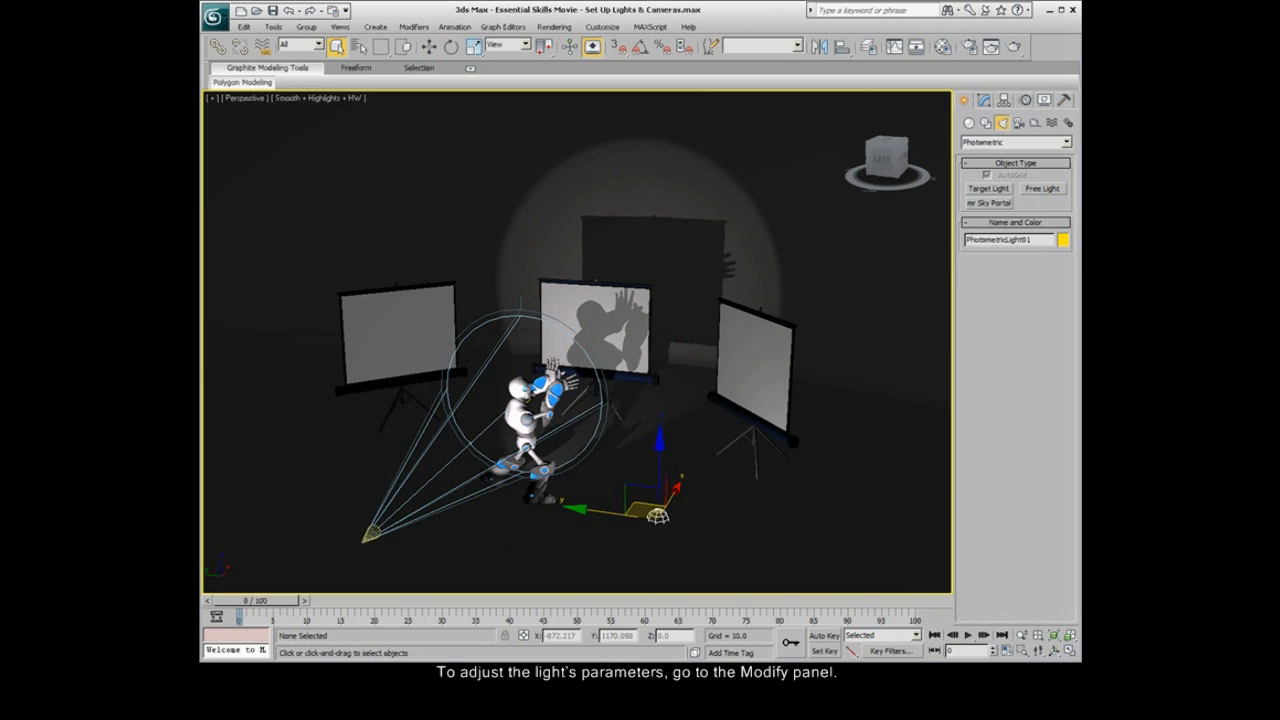
Apply the 100W Bulb template to the free light and raise it above the floor.
{"action": "left_click", "coordinate": [983, 99]}
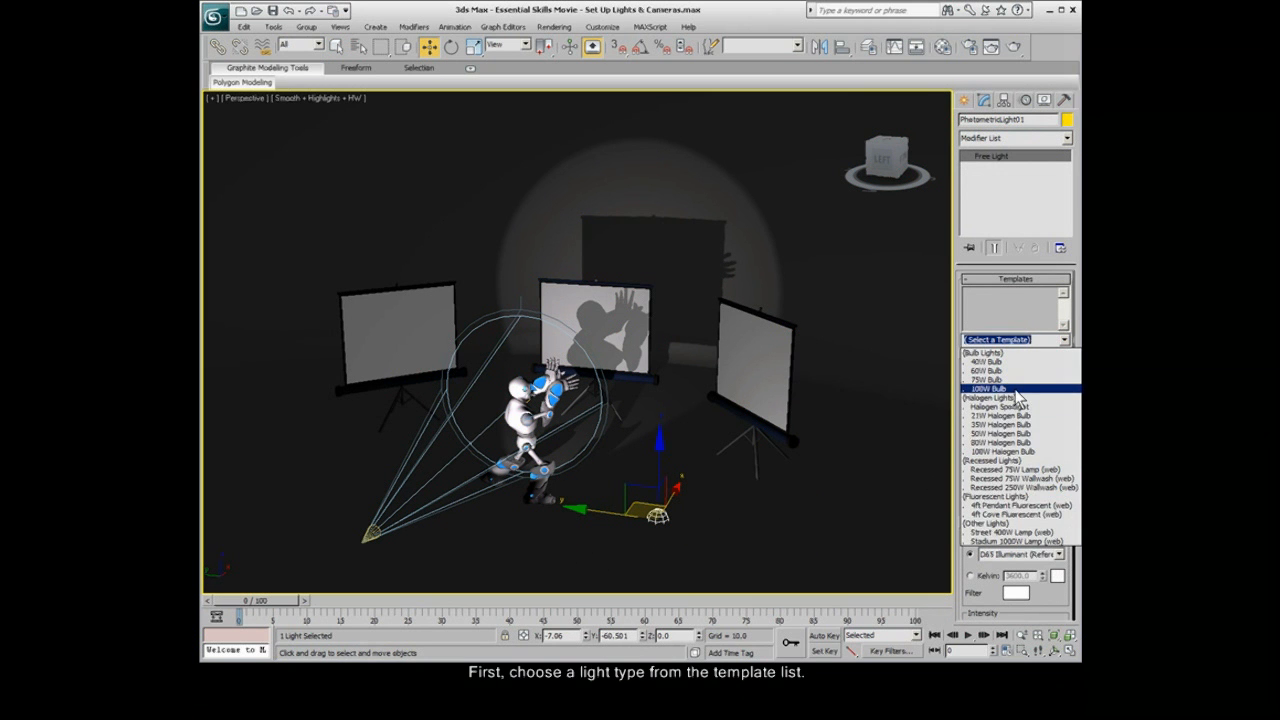
{"action": "left_click", "coordinate": [986, 388]}
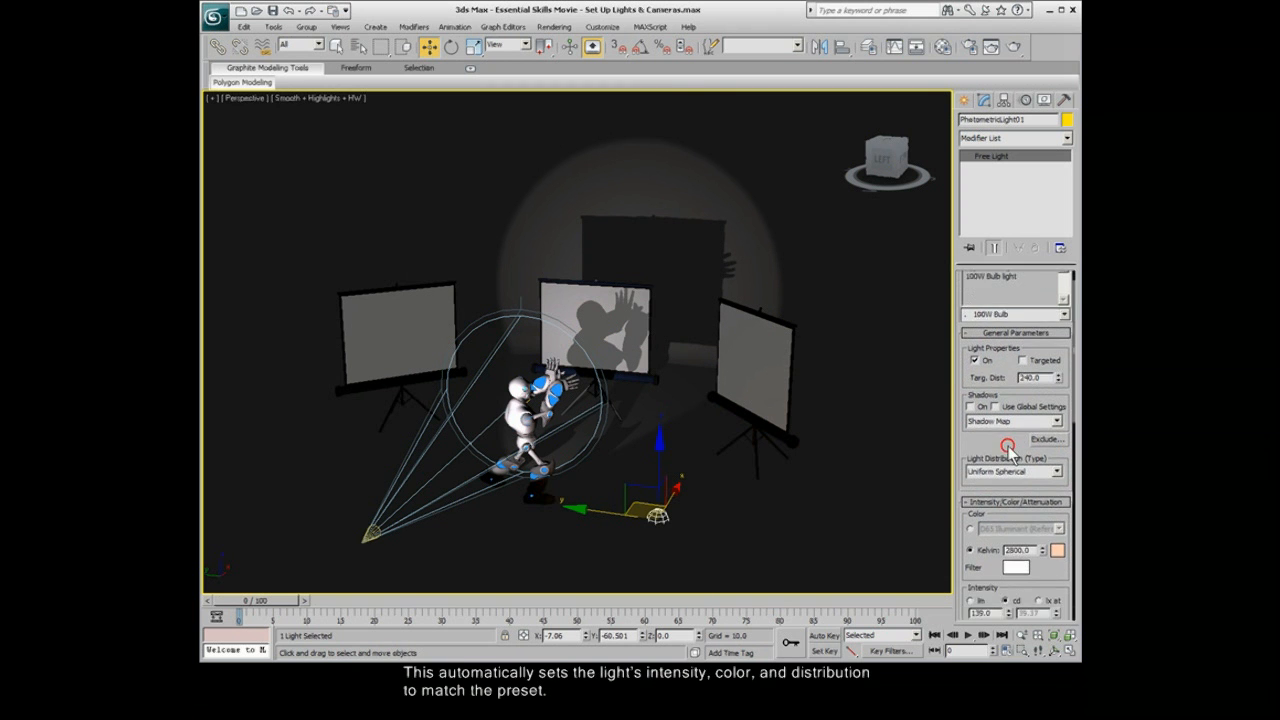
{"action": "scroll", "scroll_direction": "down", "scroll_amount": 3}
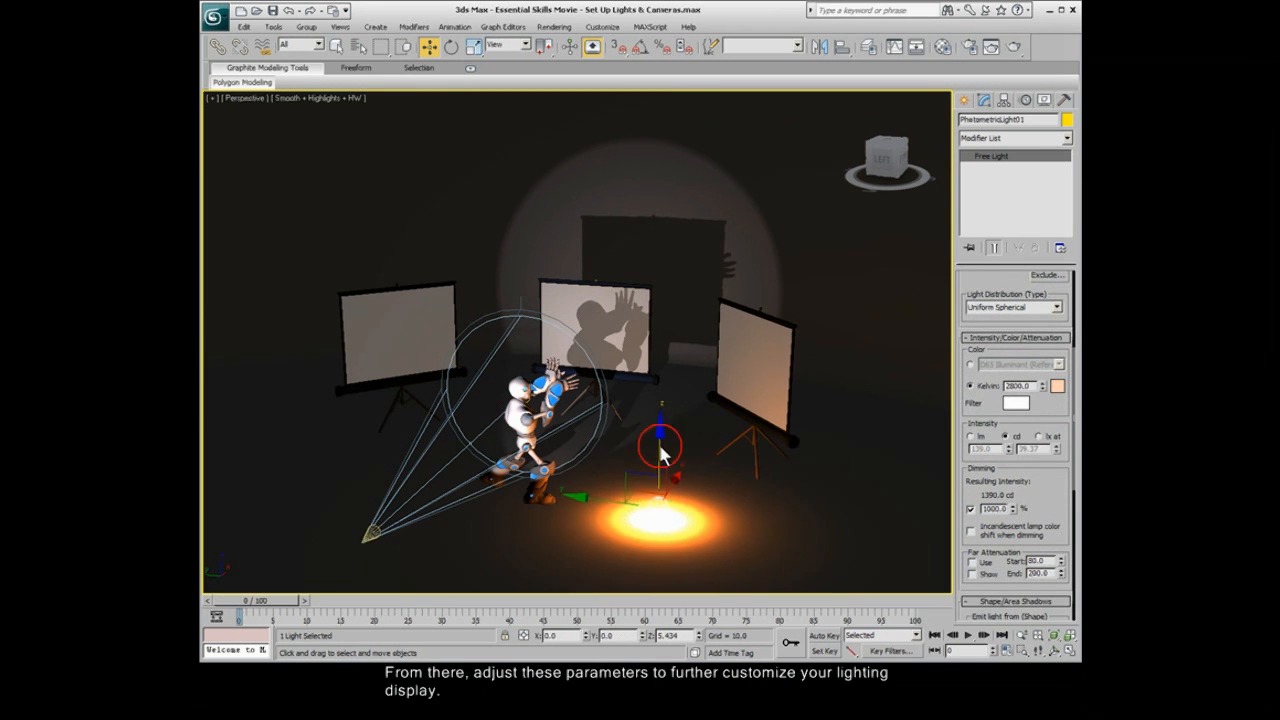
{"action": "left_click_drag", "start_coordinate": [658, 448], "coordinate": [658, 468]}
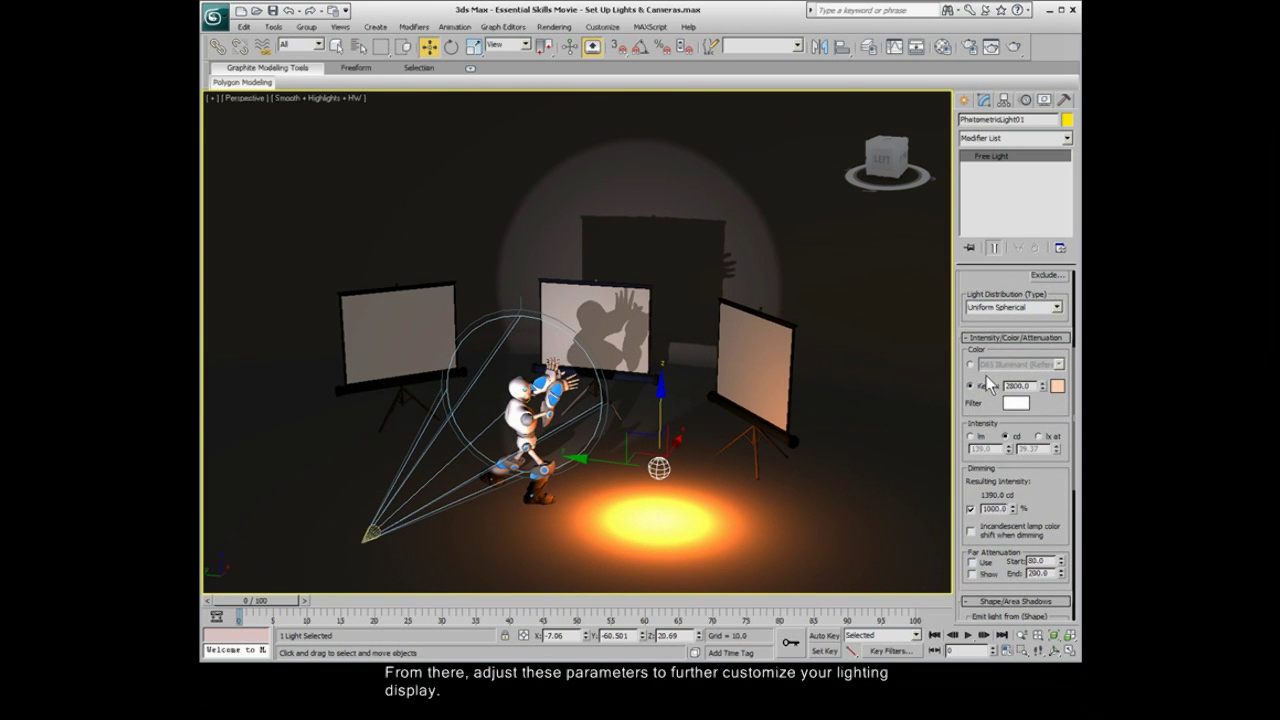
Set the light to D65 Illuminant with a blue filter, and move it beside the right screen.
{"action": "left_click", "coordinate": [1016, 402]}
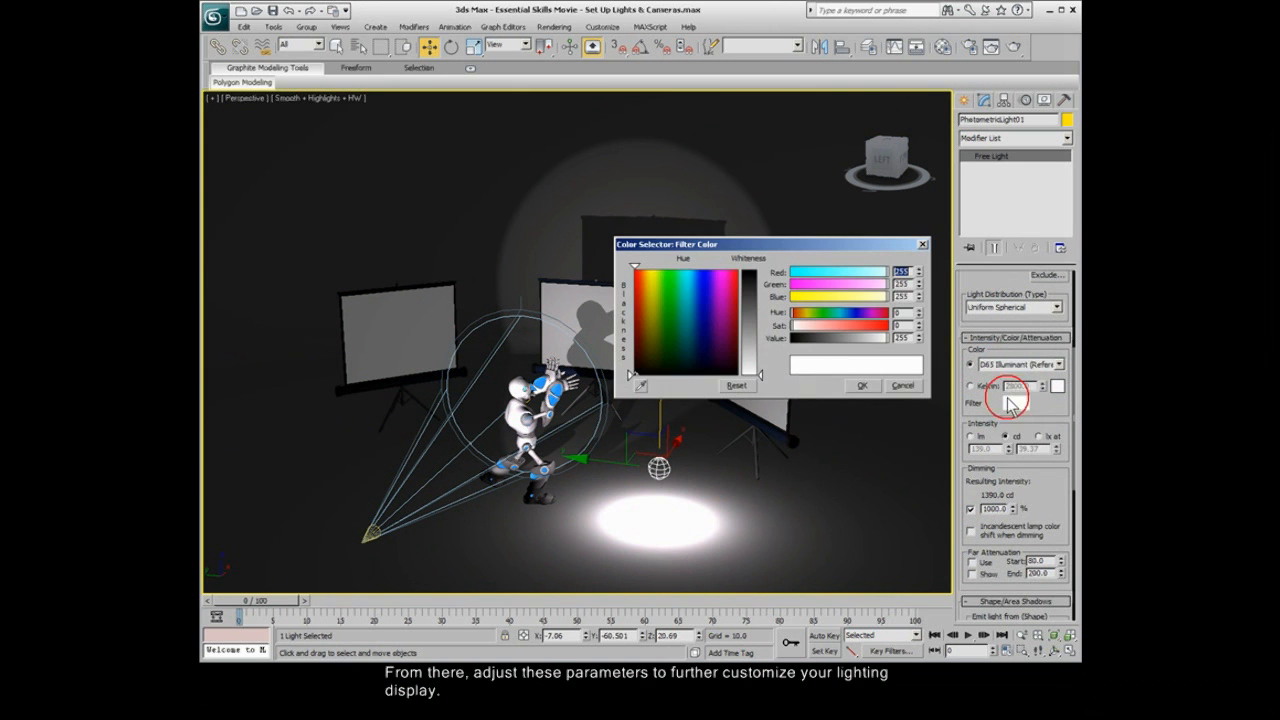
{"action": "left_click", "coordinate": [700, 293]}
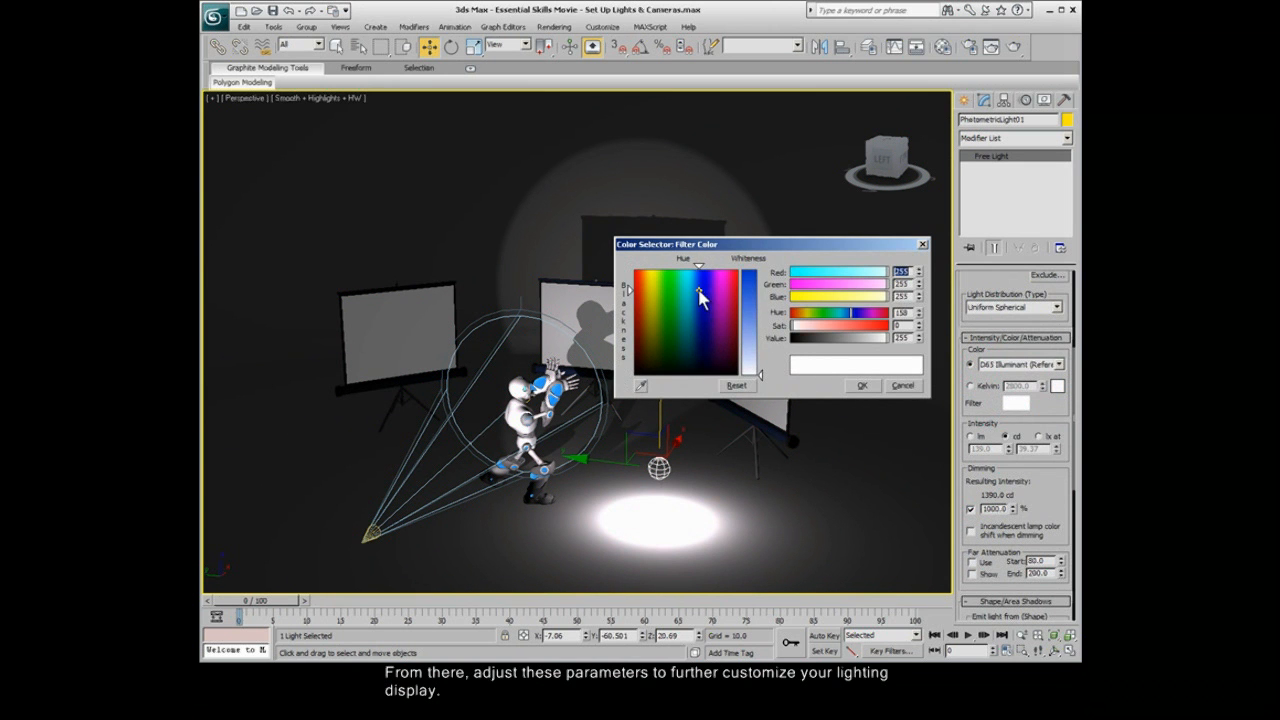
{"action": "left_click", "coordinate": [698, 290]}
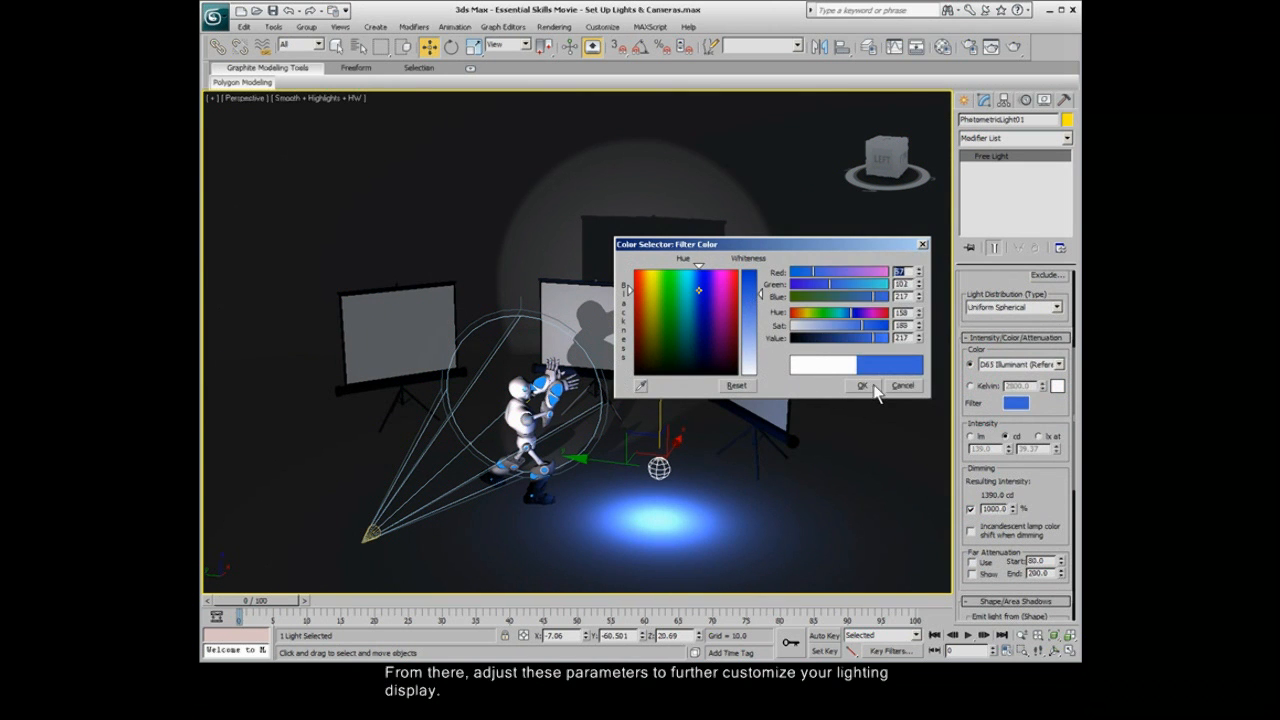
{"action": "left_click", "coordinate": [863, 385]}
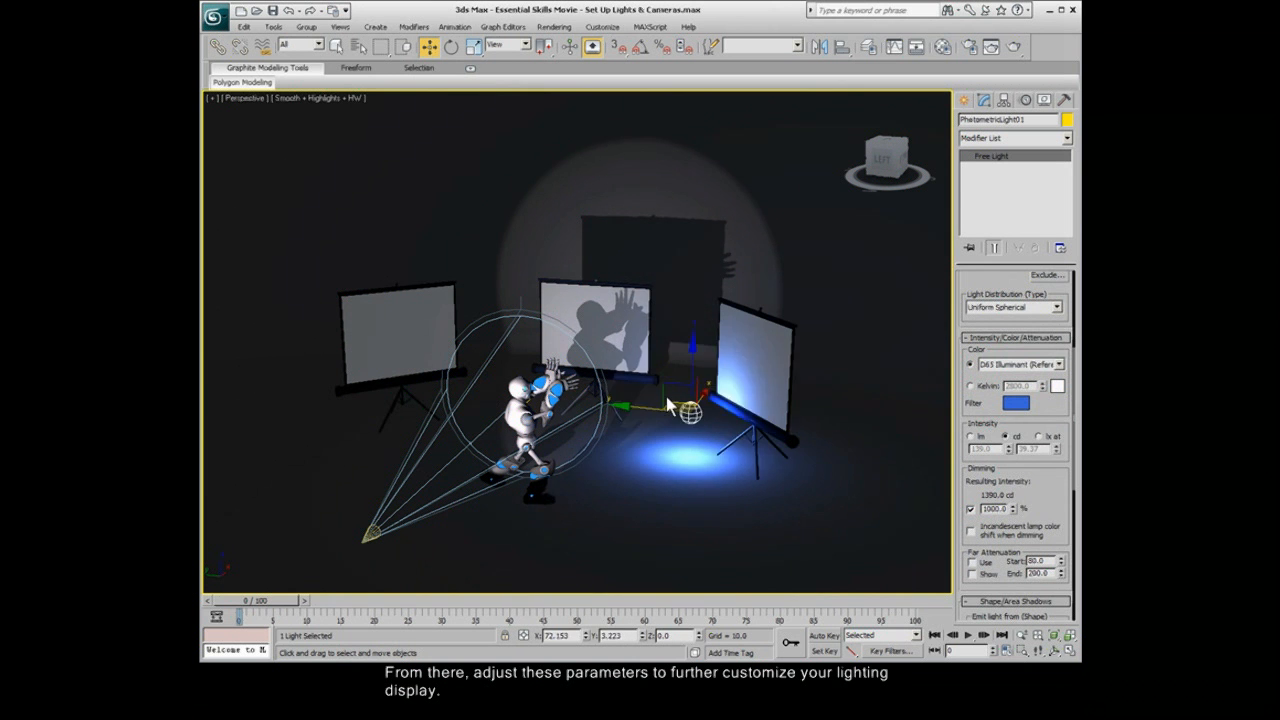
{"action": "left_click_drag", "start_coordinate": [685, 410], "coordinate": [670, 480]}
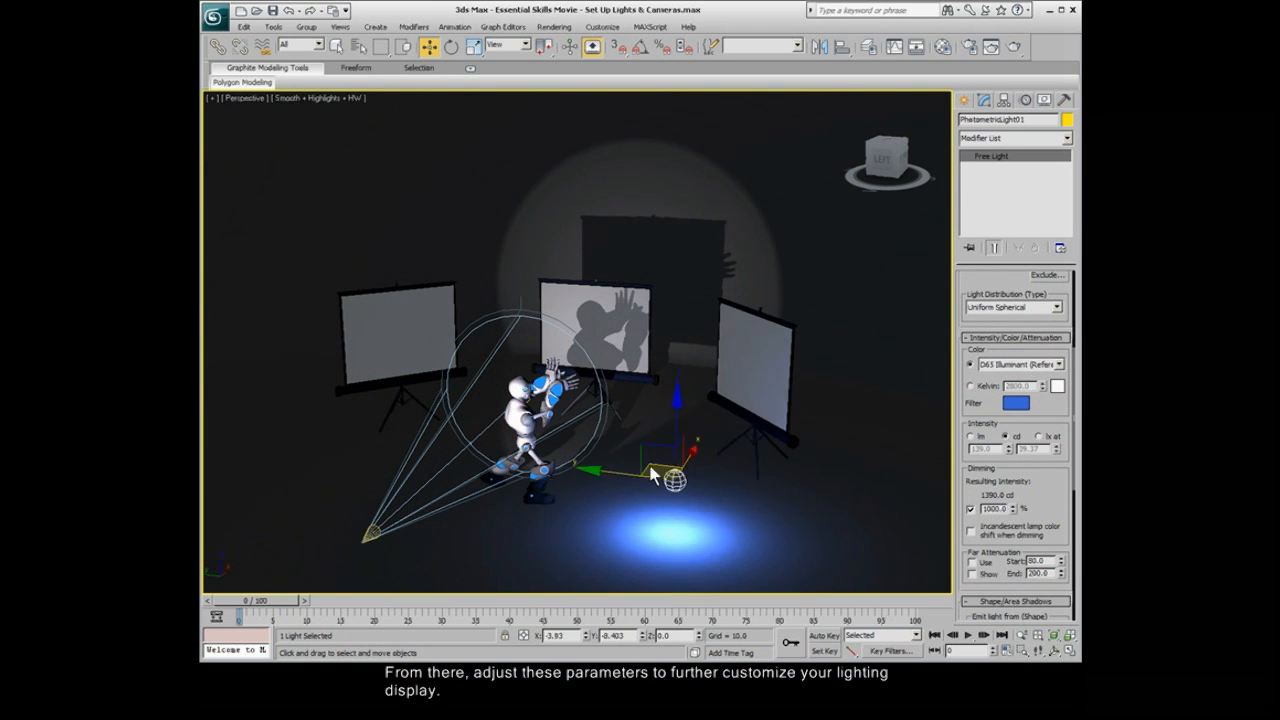
{"action": "left_click_drag", "start_coordinate": [680, 475], "coordinate": [690, 430]}
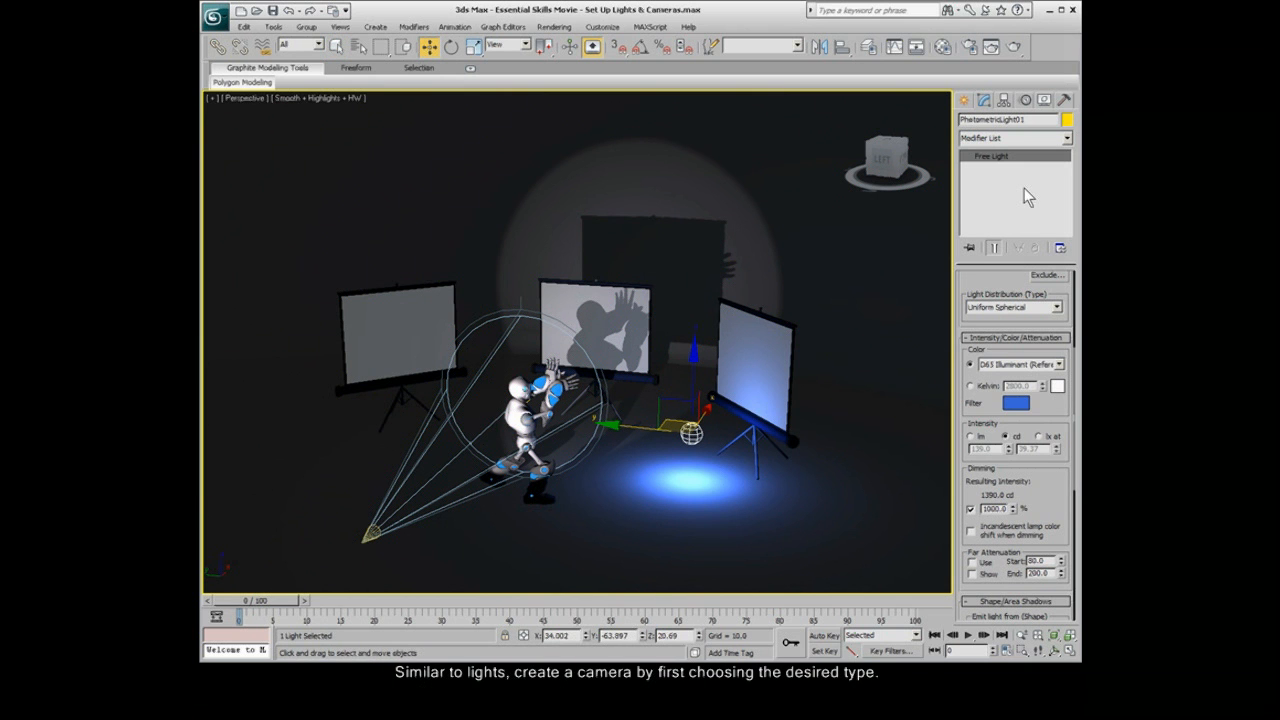
Place a Target camera, Camera01, on the floor in front of the robot.
{"action": "left_click", "coordinate": [966, 99]}
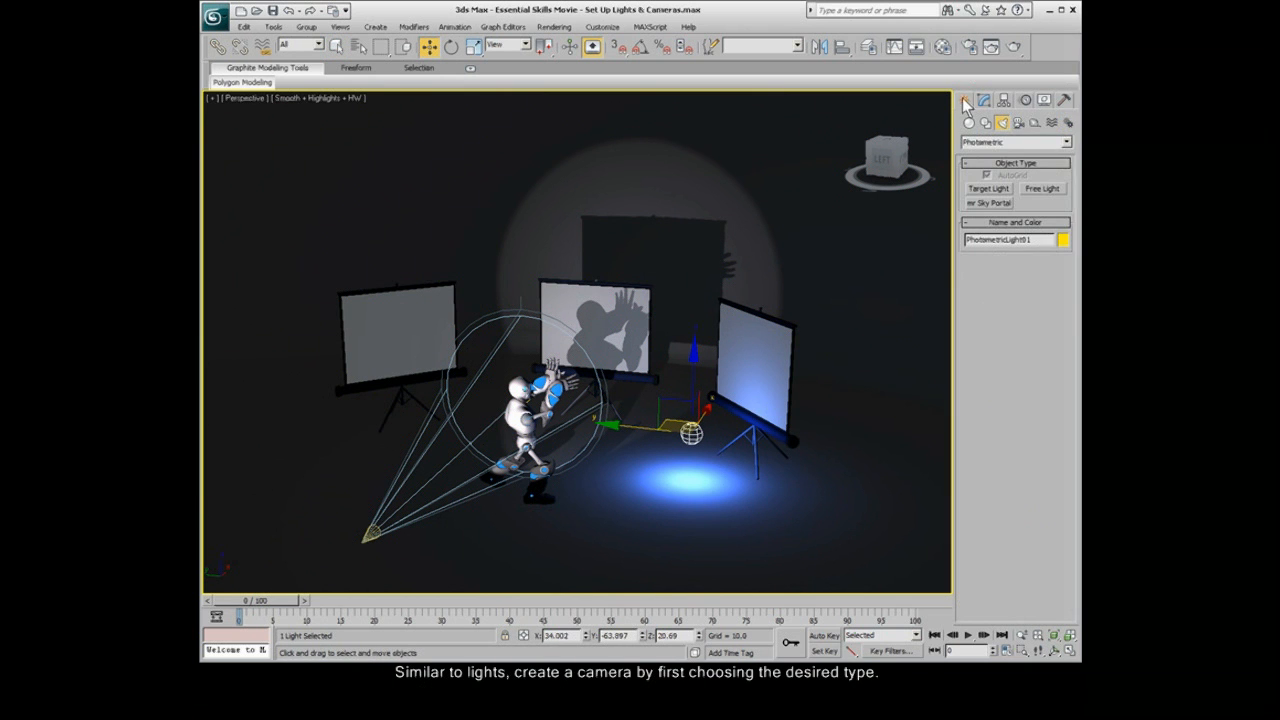
{"action": "left_click", "coordinate": [1018, 123]}
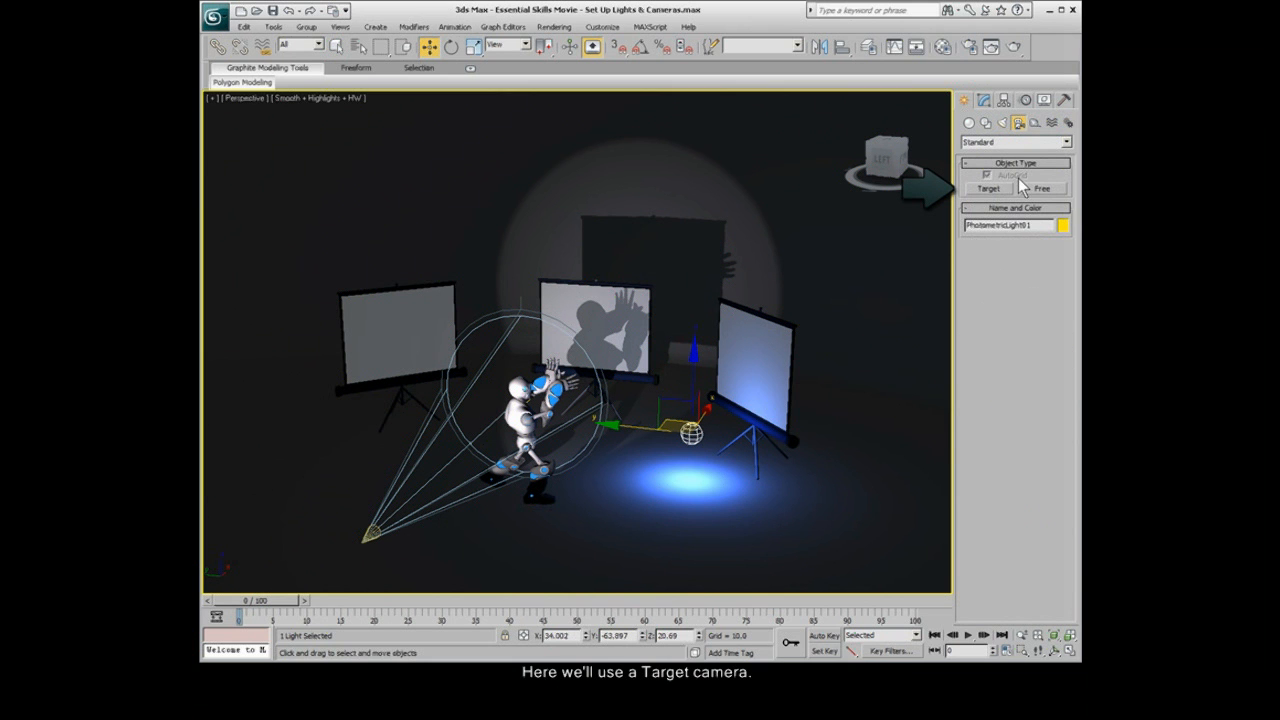
{"action": "left_click", "coordinate": [988, 188]}
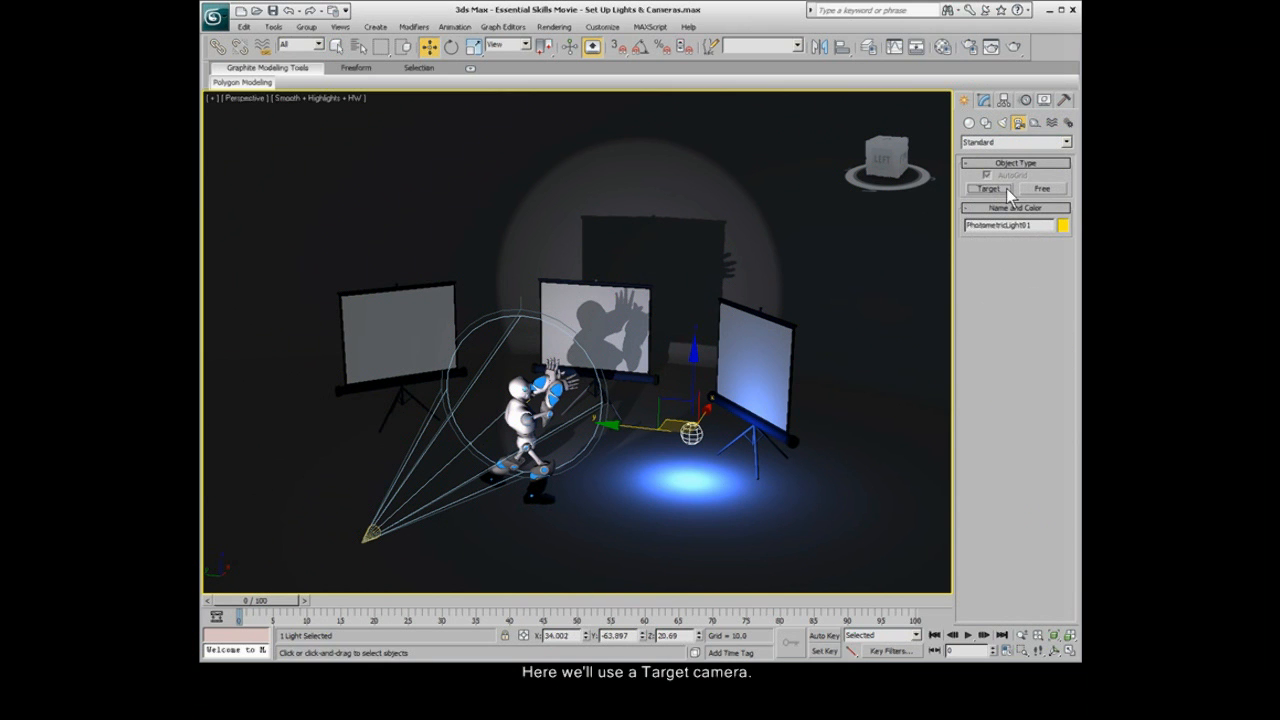
{"action": "left_click", "coordinate": [988, 189]}
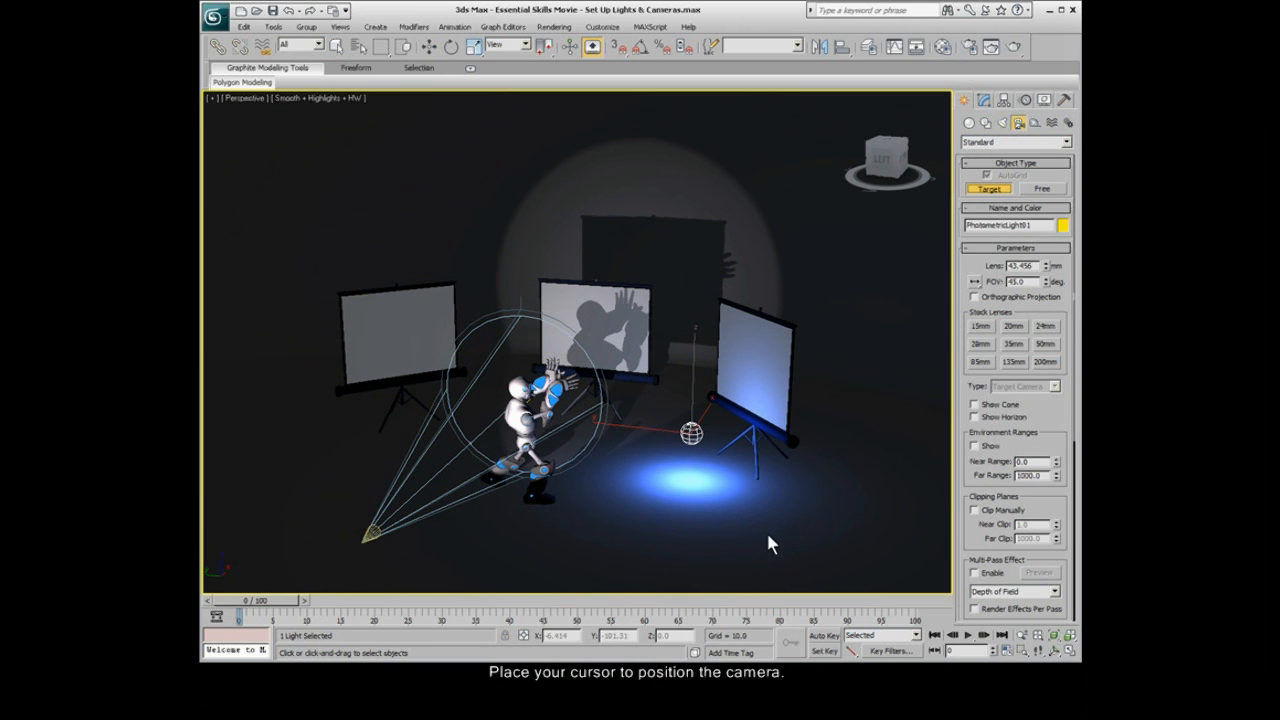
{"action": "mouse_move", "coordinate": [728, 550]}
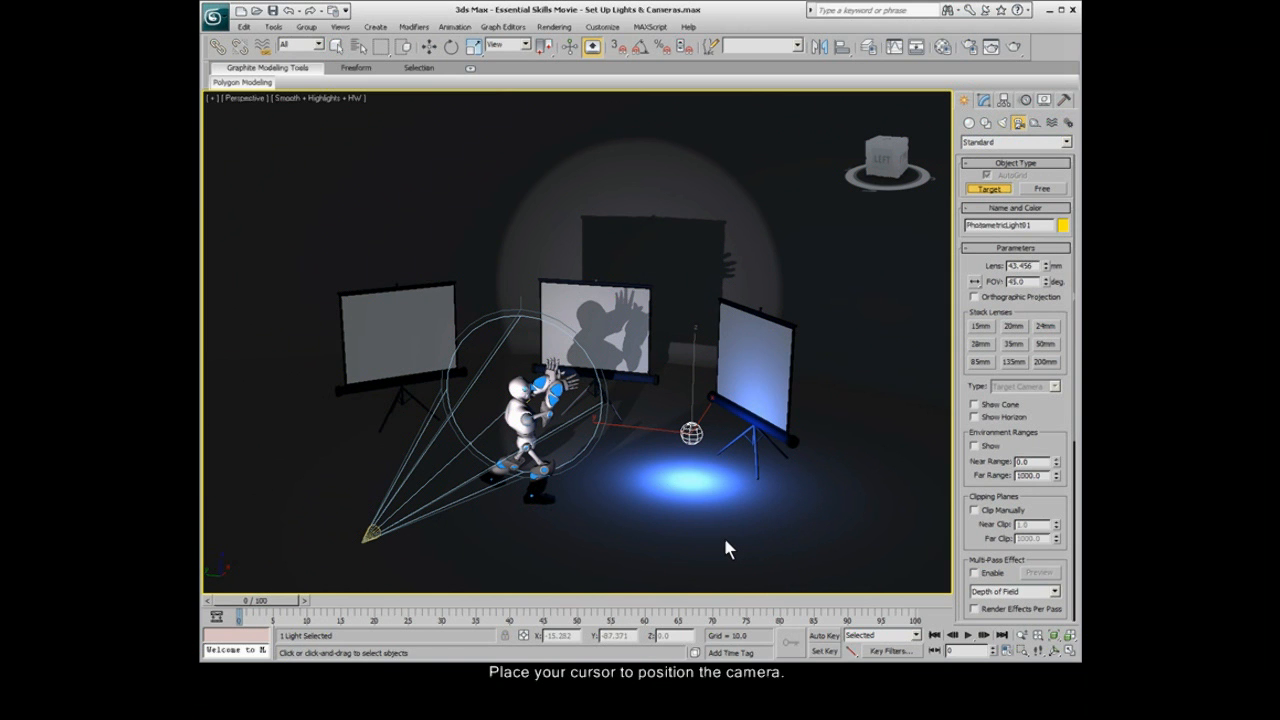
{"action": "left_click", "coordinate": [728, 548]}
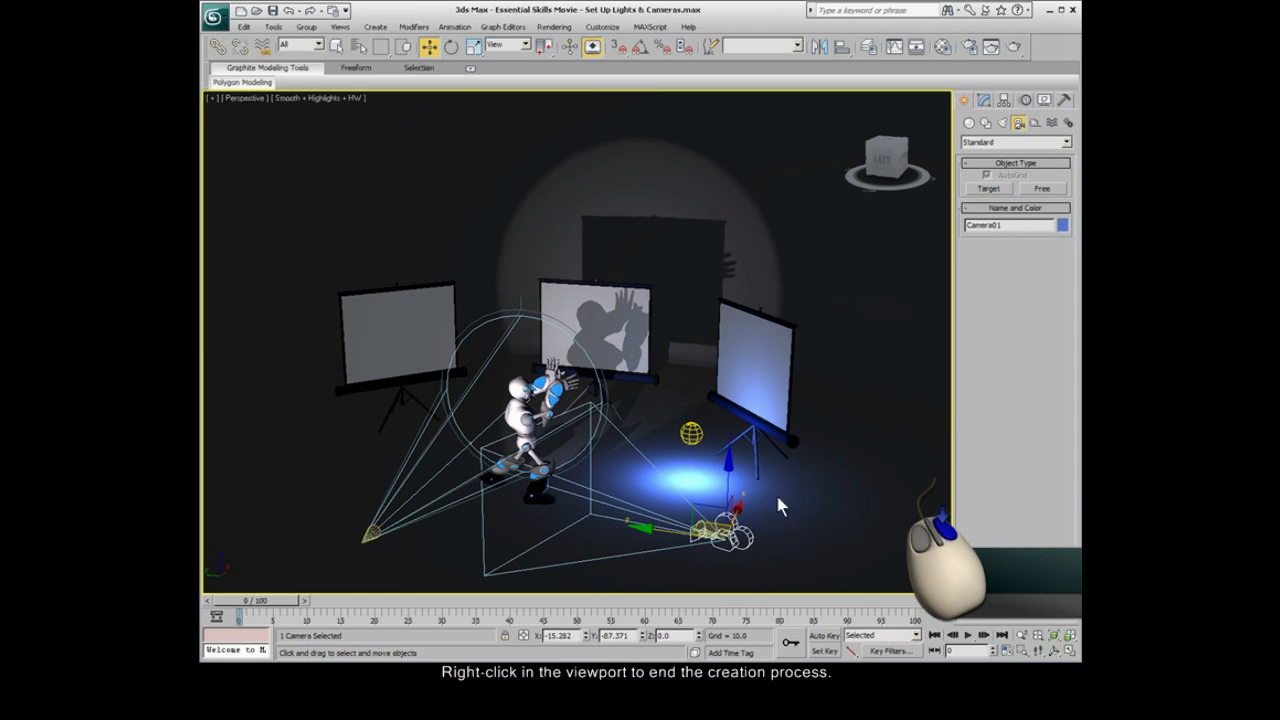
End camera creation and switch the viewport to the Camera01 view.
{"action": "right_click", "coordinate": [780, 505]}
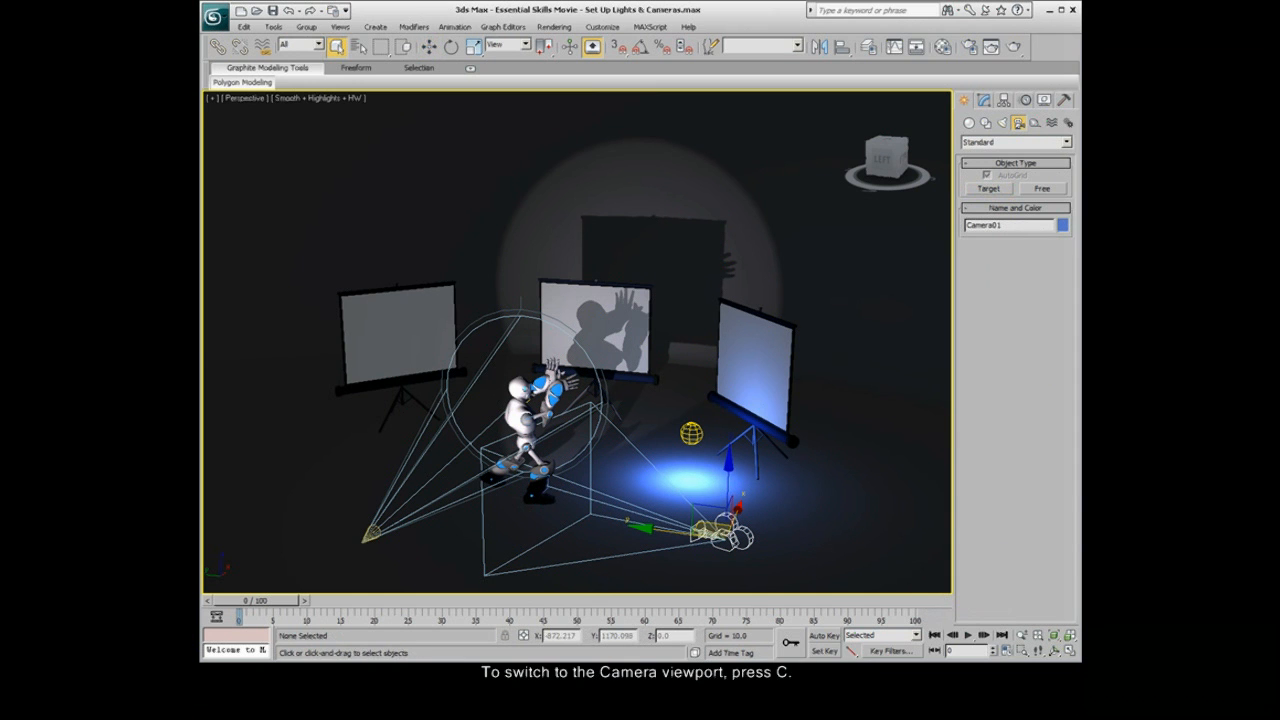
{"action": "key", "text": "c"}
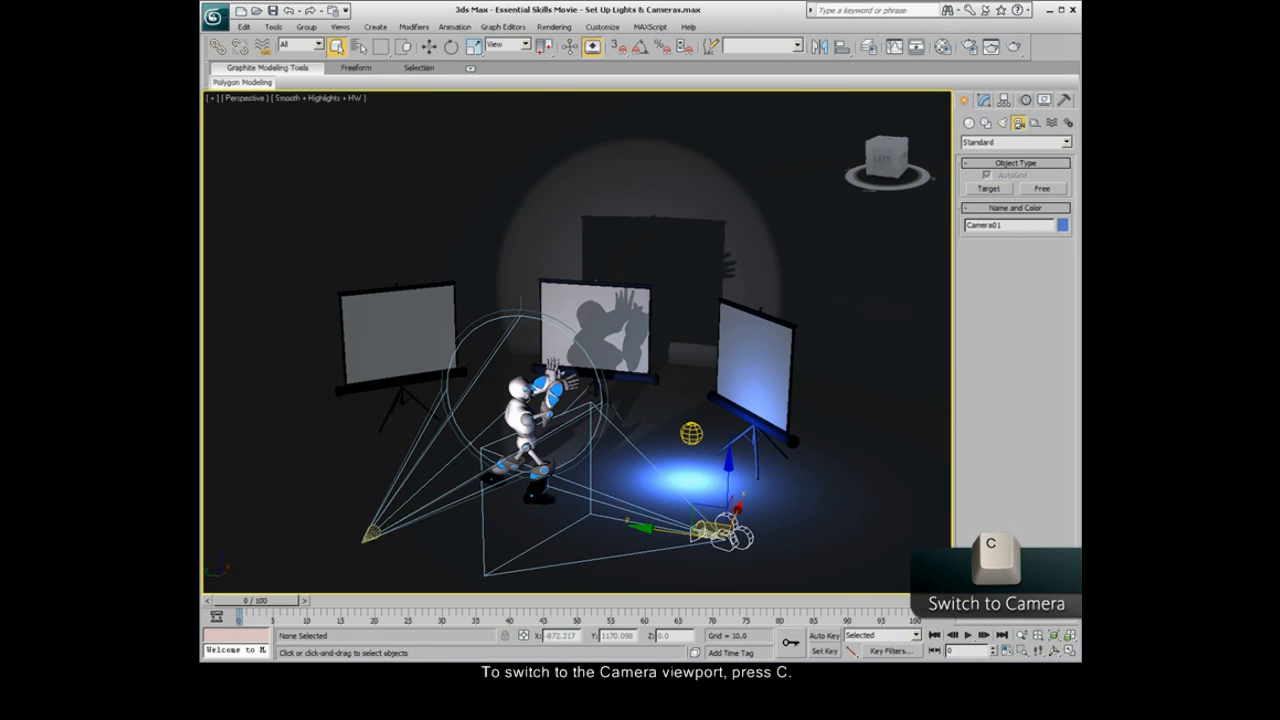
{"action": "key", "text": "c"}
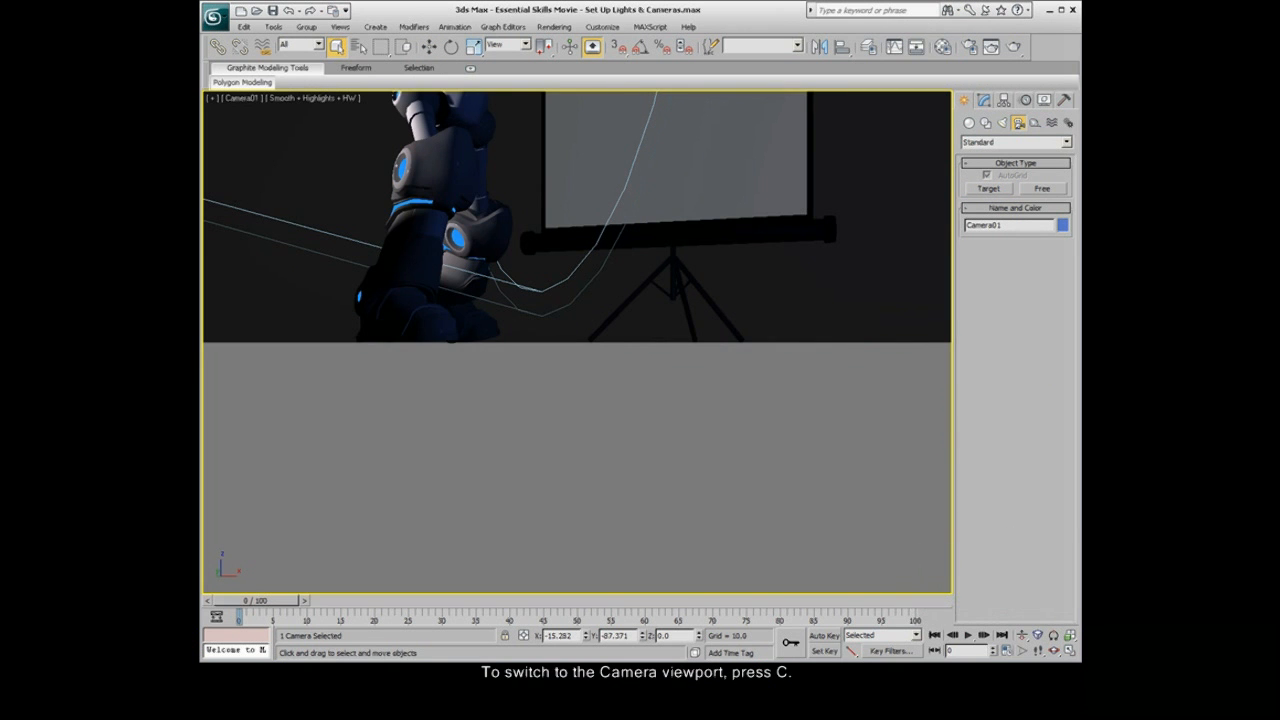